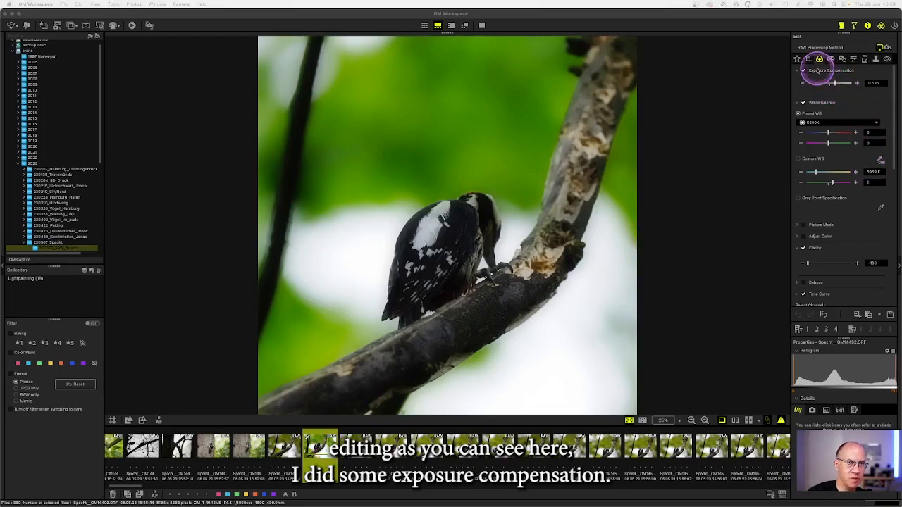
- Review the first woodpecker photo's crop and colour edits, then copy its edit settings
{"action": "left_click", "coordinate": [809, 59]}
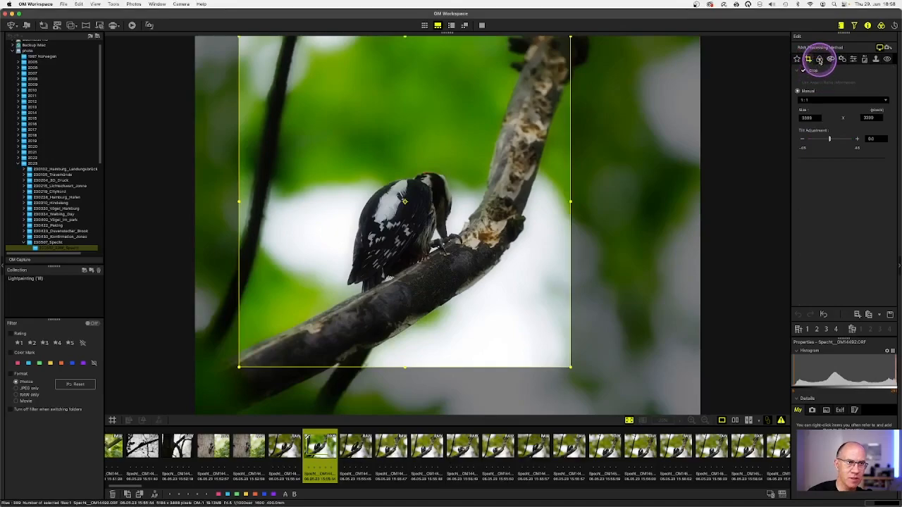
{"action": "left_click", "coordinate": [809, 60]}
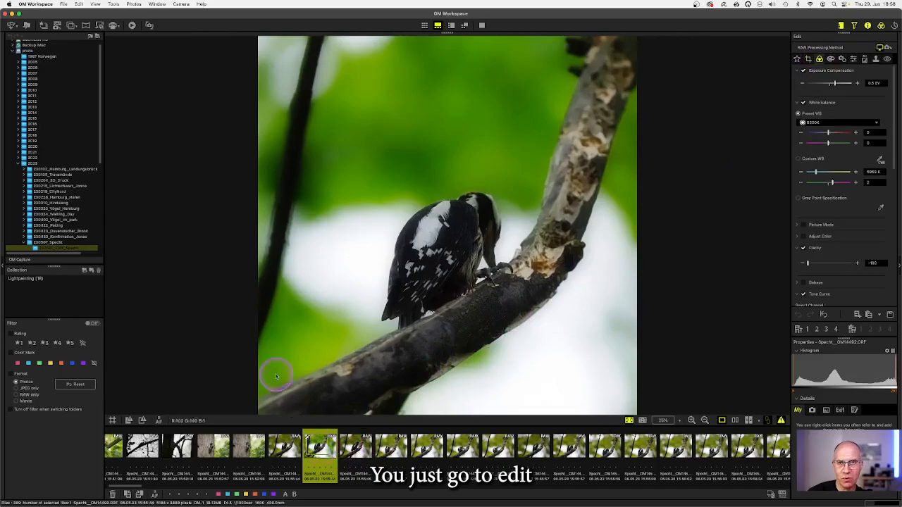
{"action": "left_click", "coordinate": [79, 4]}
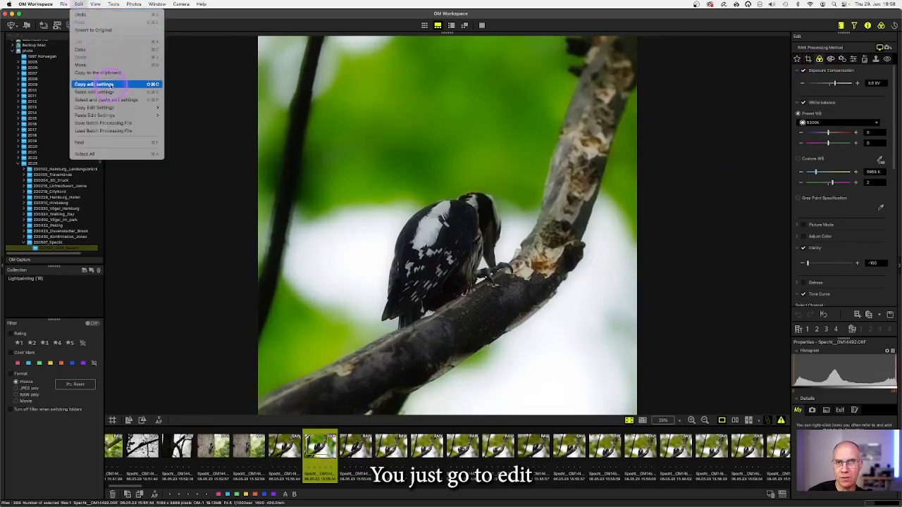
{"action": "left_click", "coordinate": [96, 84]}
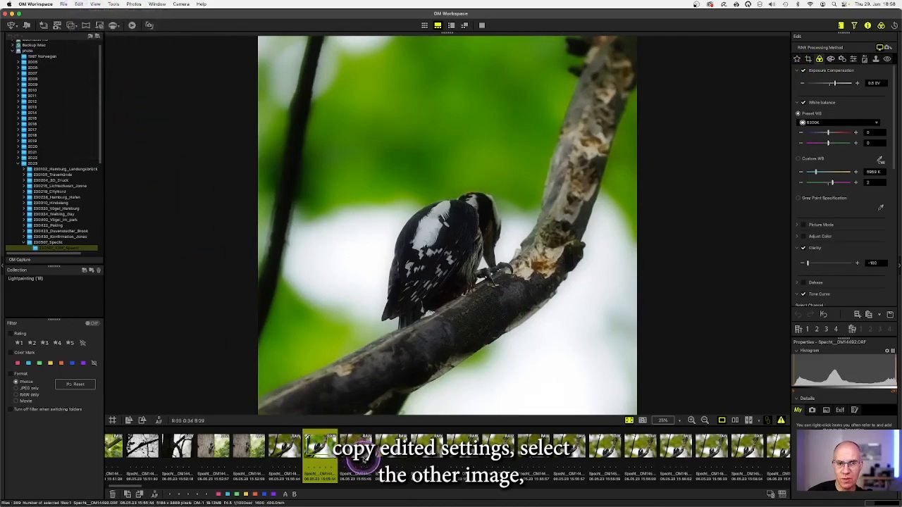
- Paste the copied edit settings onto the red-headed woodpecker photo
{"action": "left_click", "coordinate": [355, 445]}
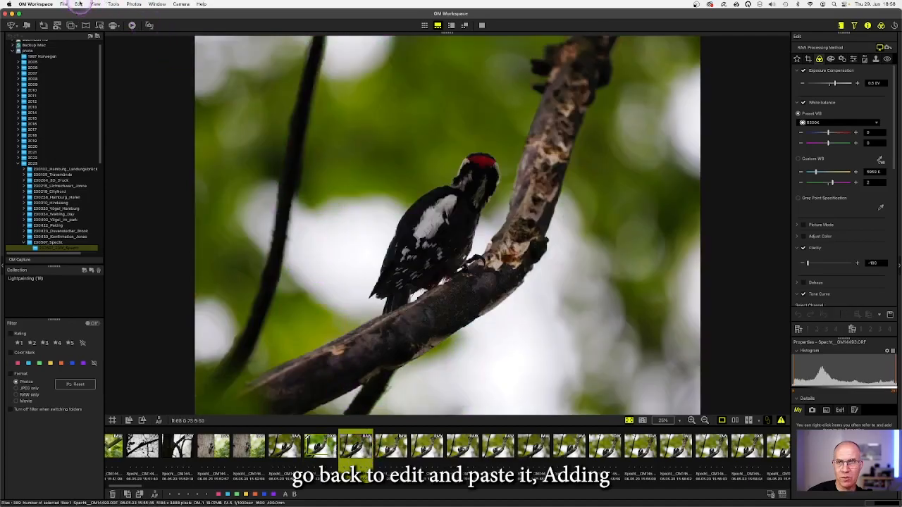
{"action": "left_click", "coordinate": [77, 3]}
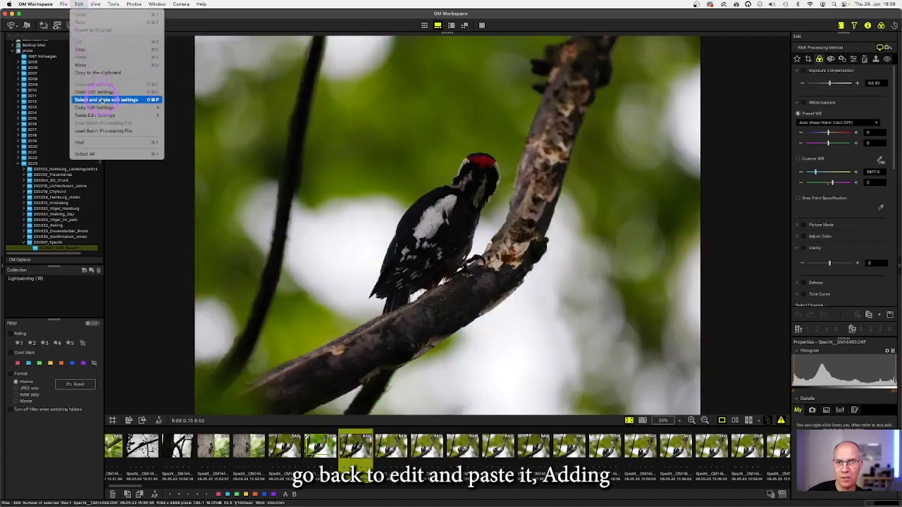
{"action": "left_click", "coordinate": [117, 99]}
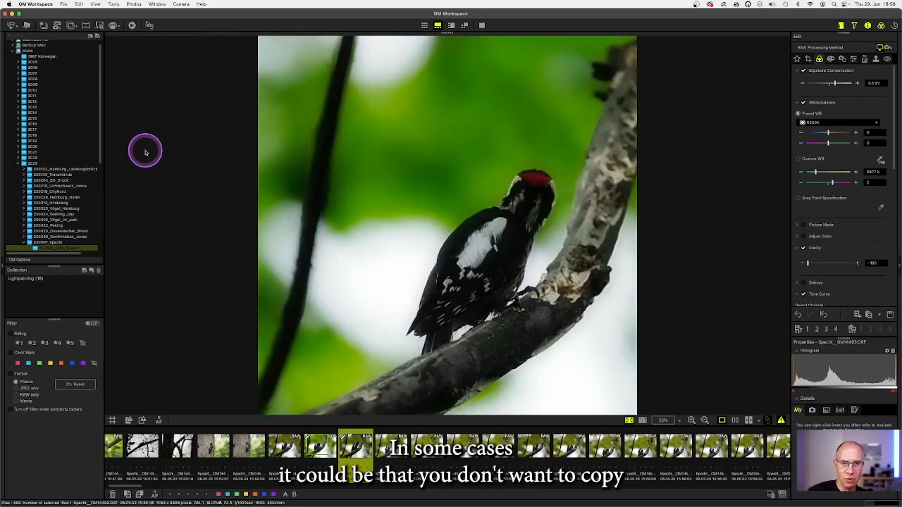
{"action": "mouse_move", "coordinate": [206, 213]}
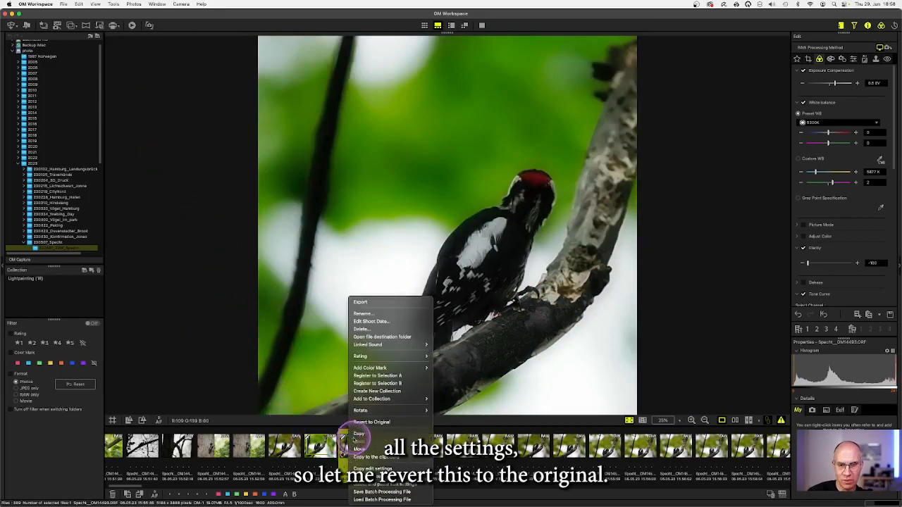
- Revert the red-headed woodpecker photo, then paste the copied settings with Crop/Trim adjustment excluded
{"action": "left_click", "coordinate": [370, 422]}
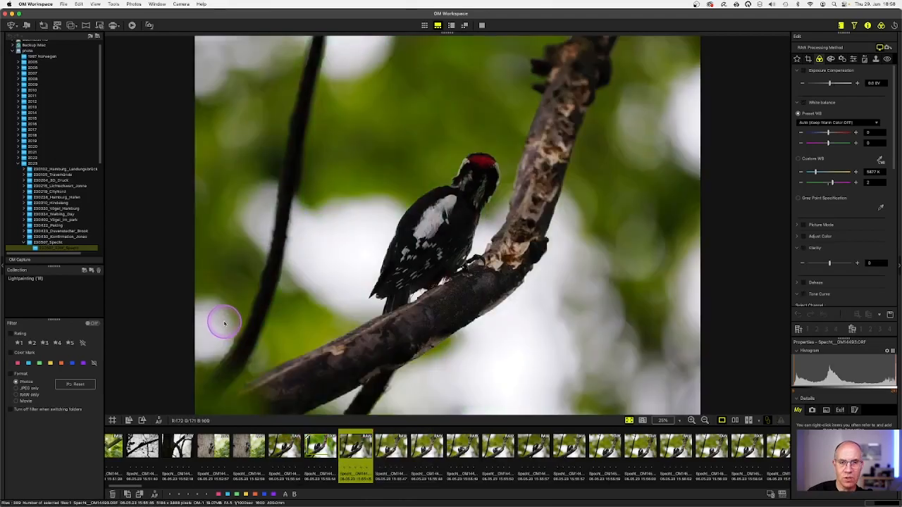
{"action": "mouse_move", "coordinate": [147, 98]}
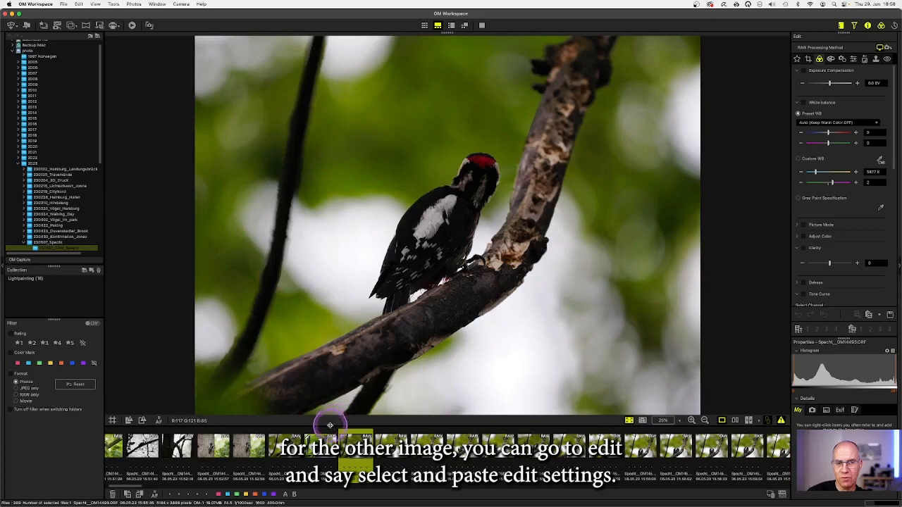
{"action": "left_click", "coordinate": [79, 4]}
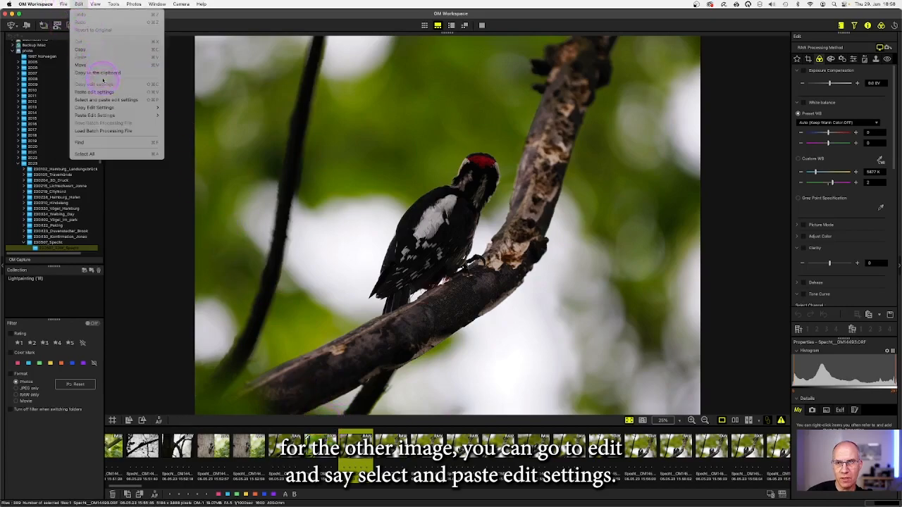
{"action": "mouse_move", "coordinate": [106, 99]}
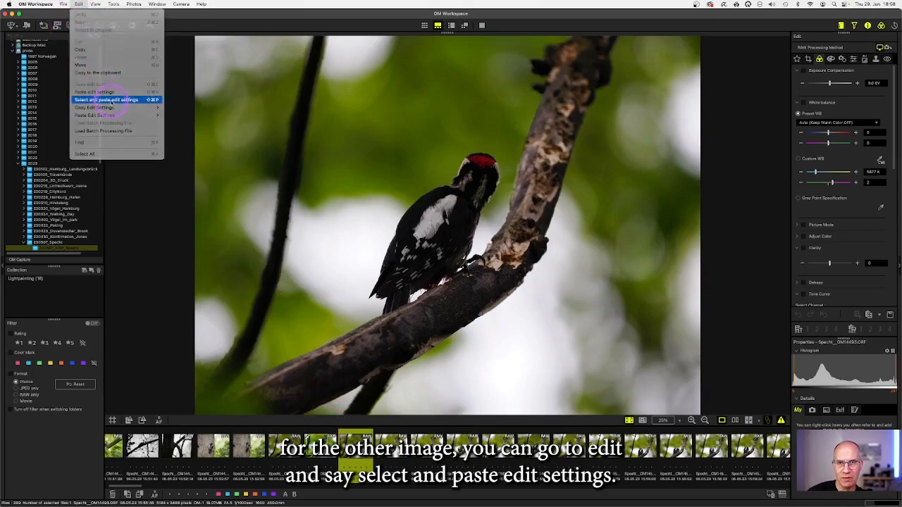
{"action": "left_click", "coordinate": [105, 99]}
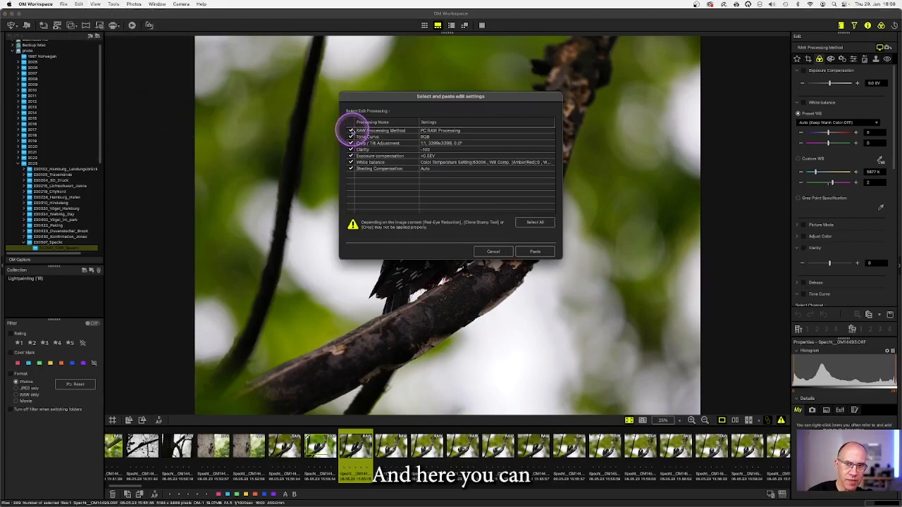
{"action": "mouse_move", "coordinate": [358, 180]}
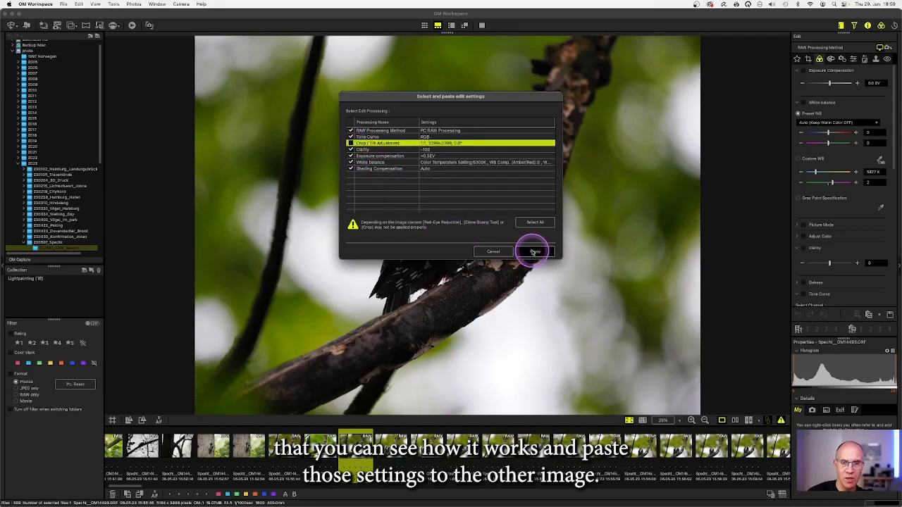
{"action": "left_click", "coordinate": [534, 251]}
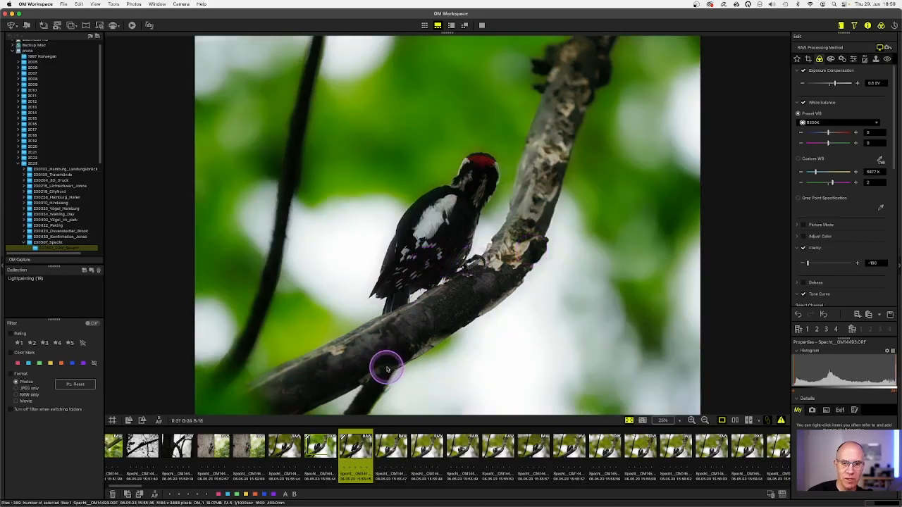
- Save the photo's edit settings as a batch processing file over the existing preset
{"action": "right_click", "coordinate": [388, 369]}
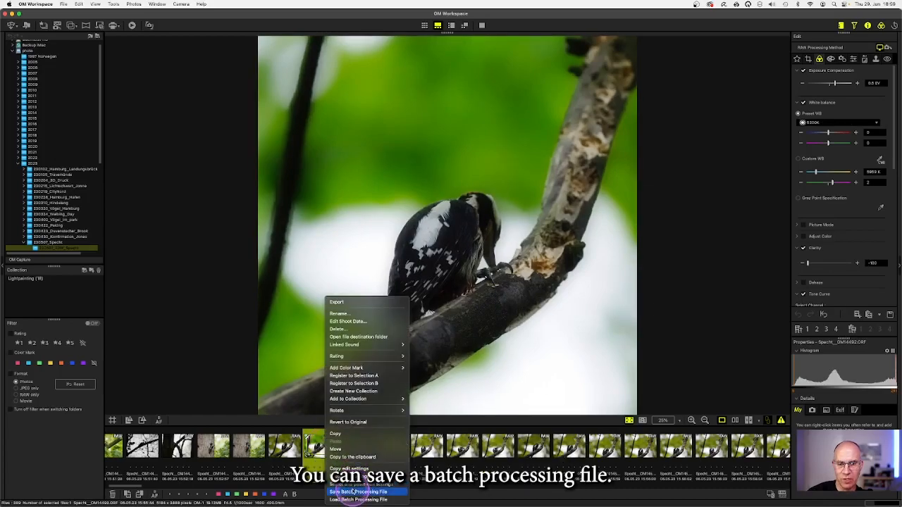
{"action": "left_click", "coordinate": [358, 491]}
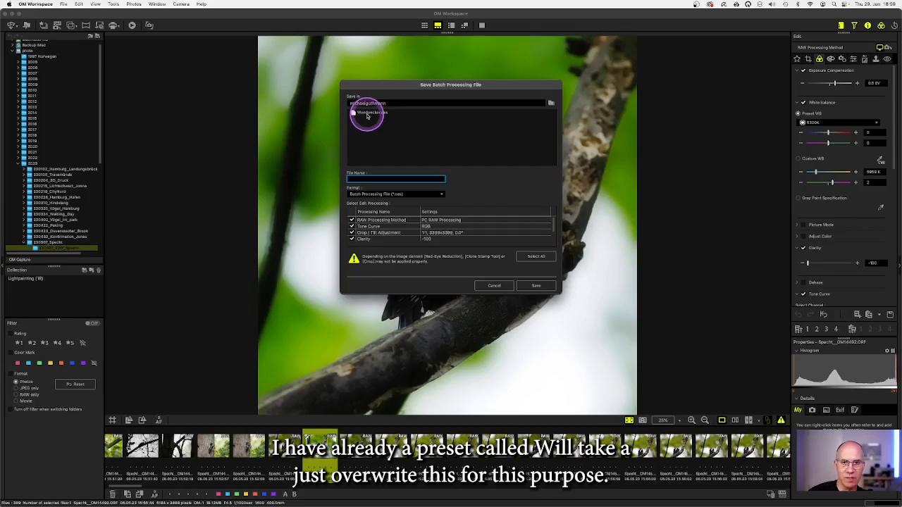
{"action": "left_click", "coordinate": [366, 113]}
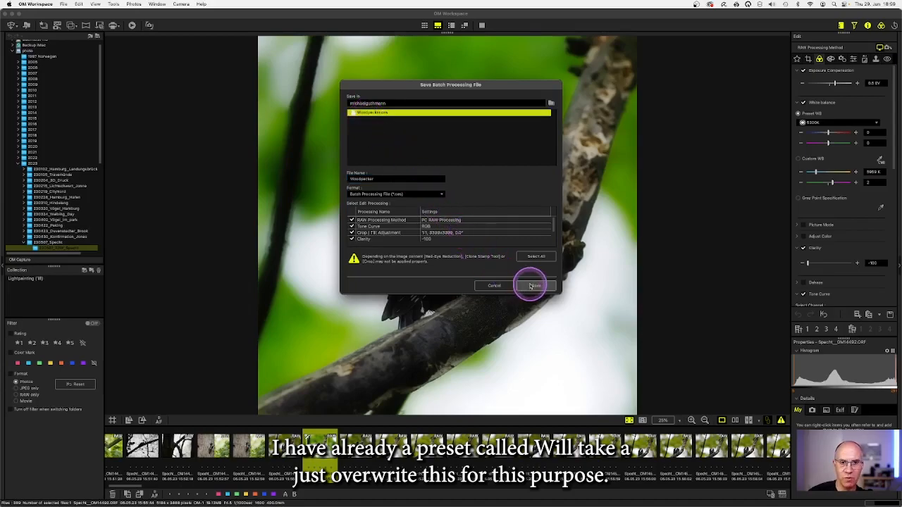
{"action": "left_click", "coordinate": [533, 285]}
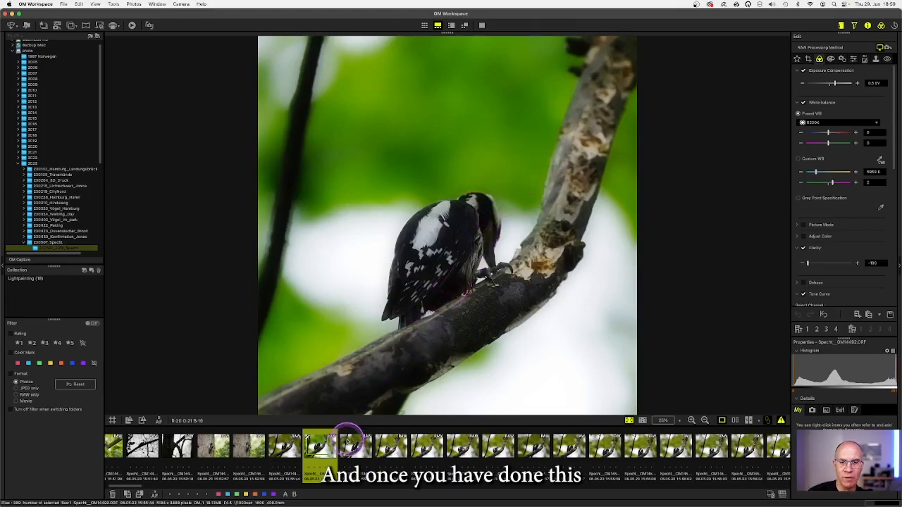
{"action": "mouse_move", "coordinate": [352, 440]}
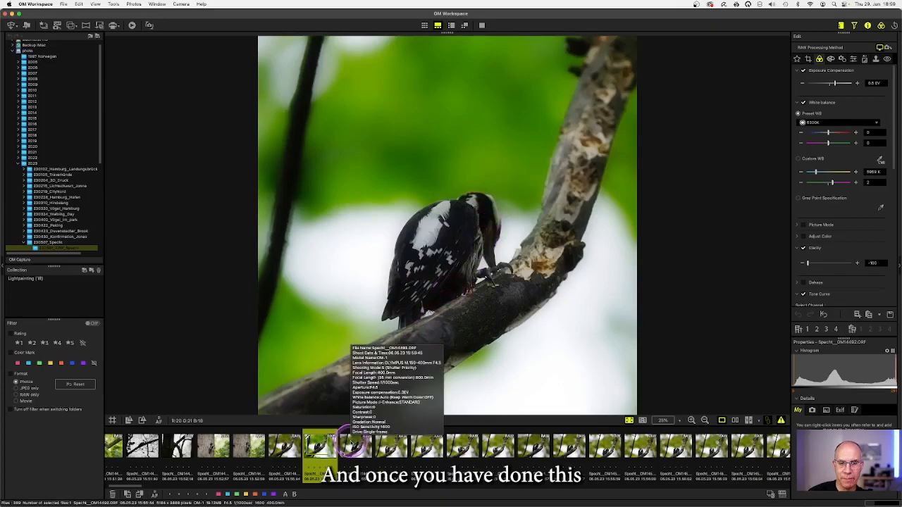
- Load the saved batch processing file onto another woodpecker photo, then select the next thumbnail
{"action": "left_click", "coordinate": [351, 443]}
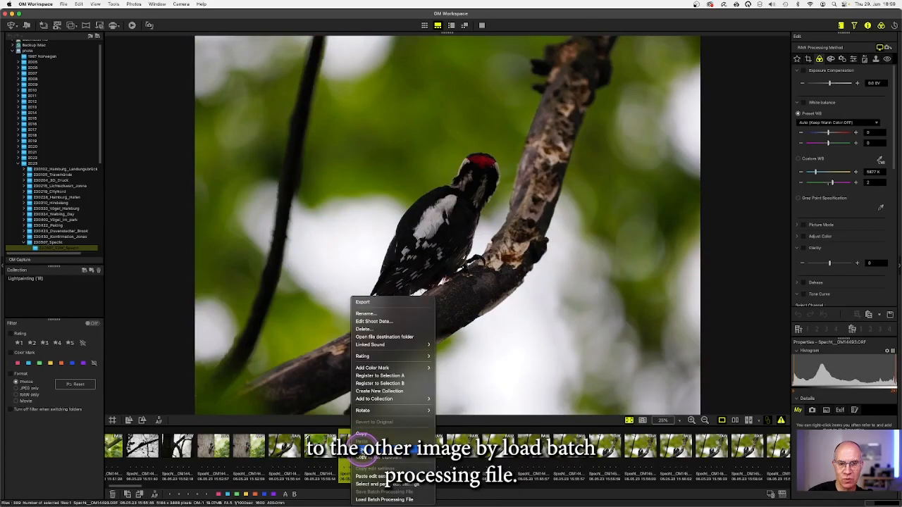
{"action": "mouse_move", "coordinate": [383, 499]}
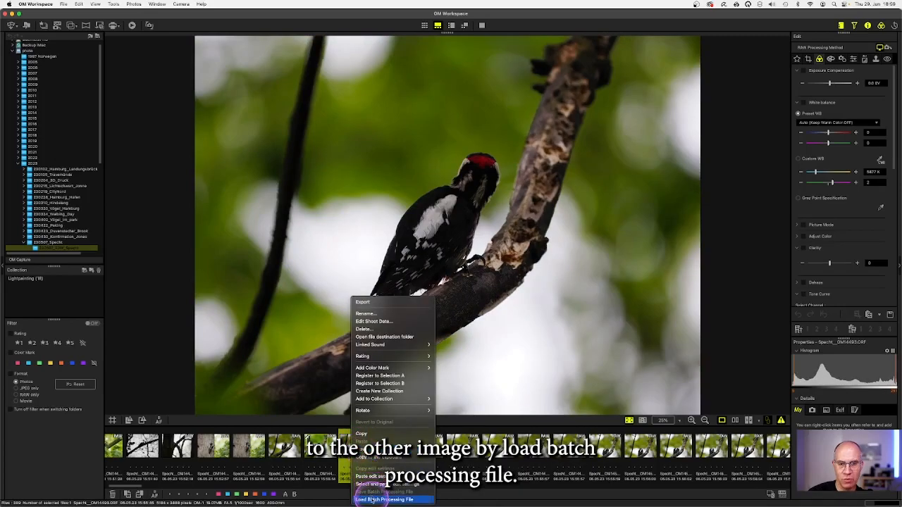
{"action": "left_click", "coordinate": [384, 499]}
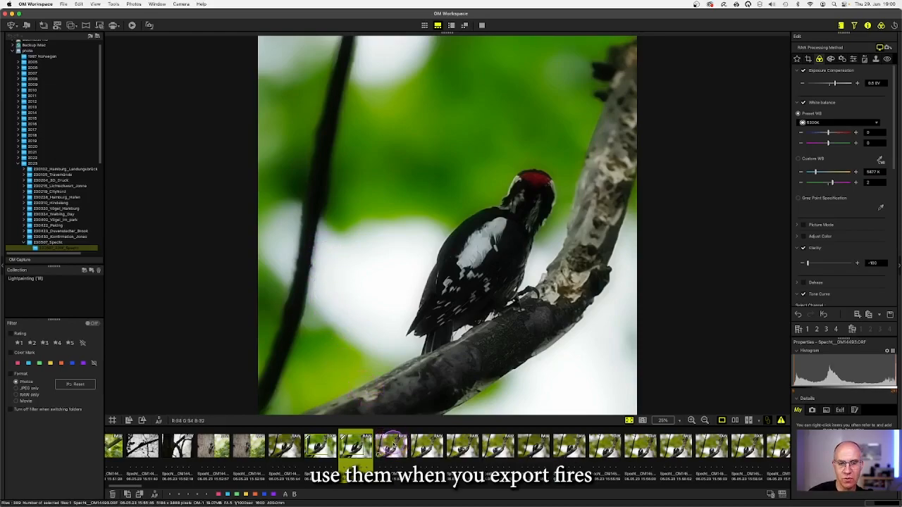
{"action": "left_click", "coordinate": [393, 446]}
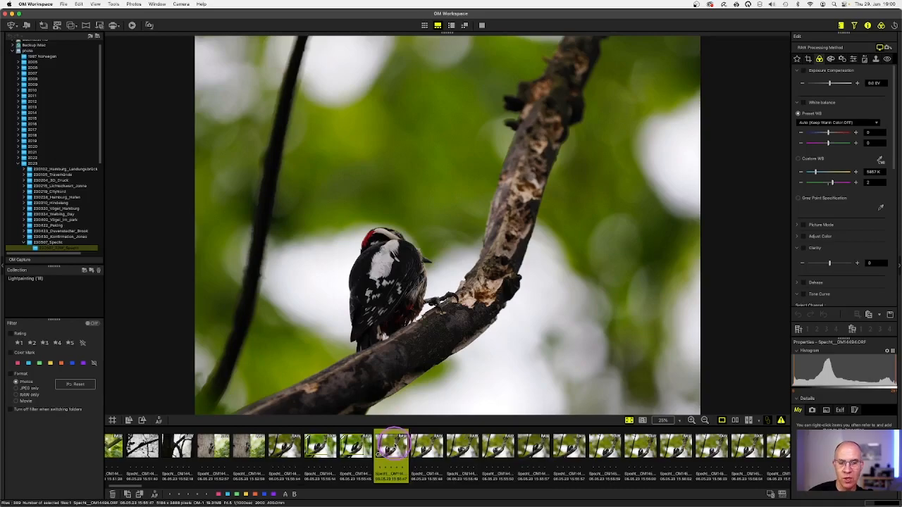
{"action": "mouse_move", "coordinate": [218, 111]}
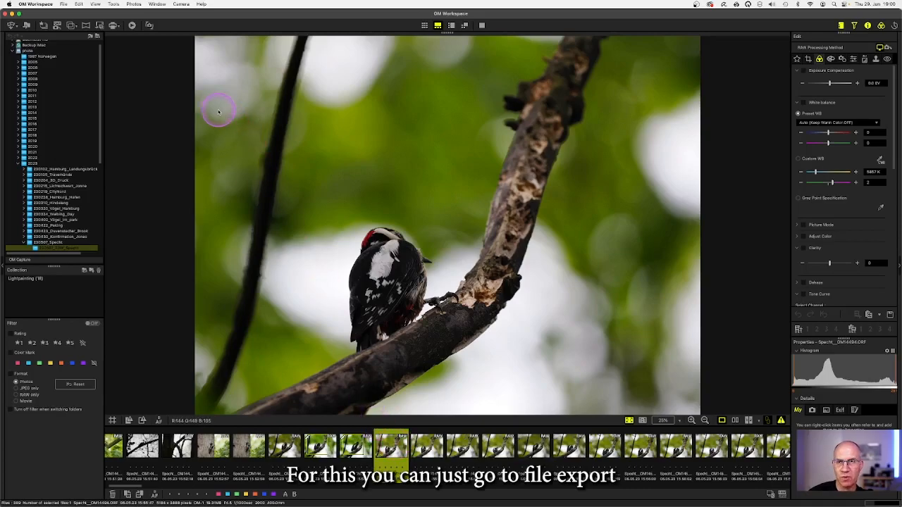
- Start a File > Export of the current photo and browse for a batch processing file
{"action": "left_click", "coordinate": [64, 5]}
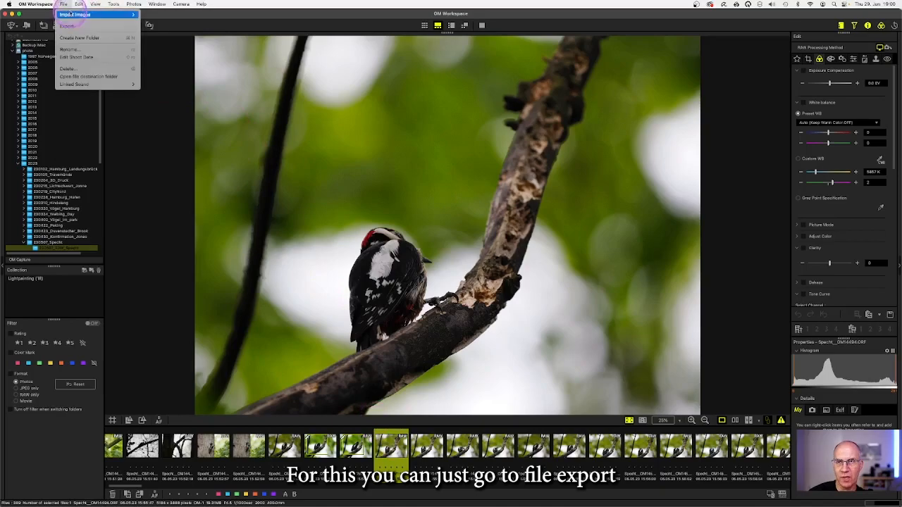
{"action": "left_click", "coordinate": [67, 26]}
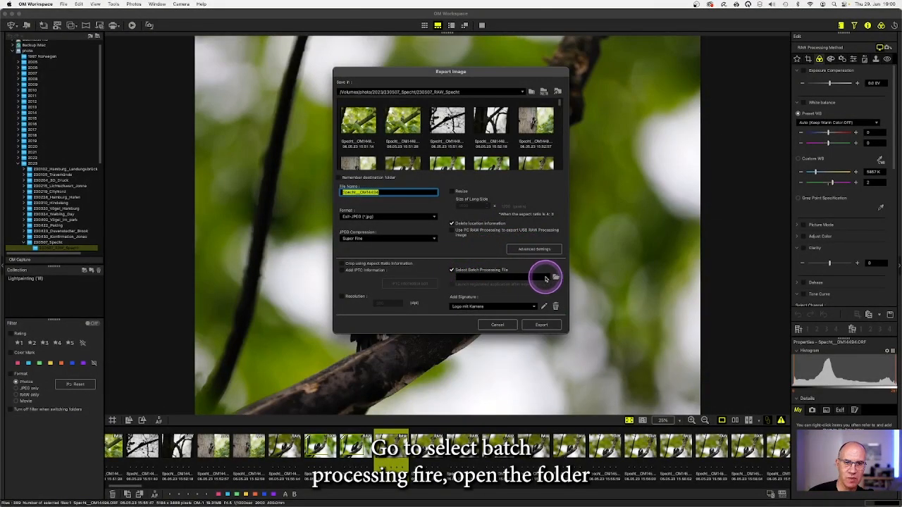
{"action": "left_click", "coordinate": [557, 276]}
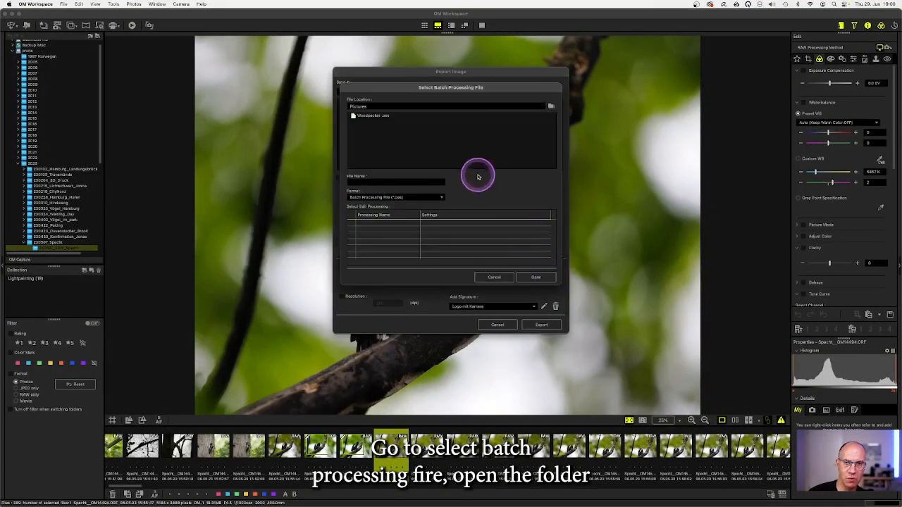
- Select the saved batch processing file and export the photo with its settings applied
{"action": "left_click", "coordinate": [374, 115]}
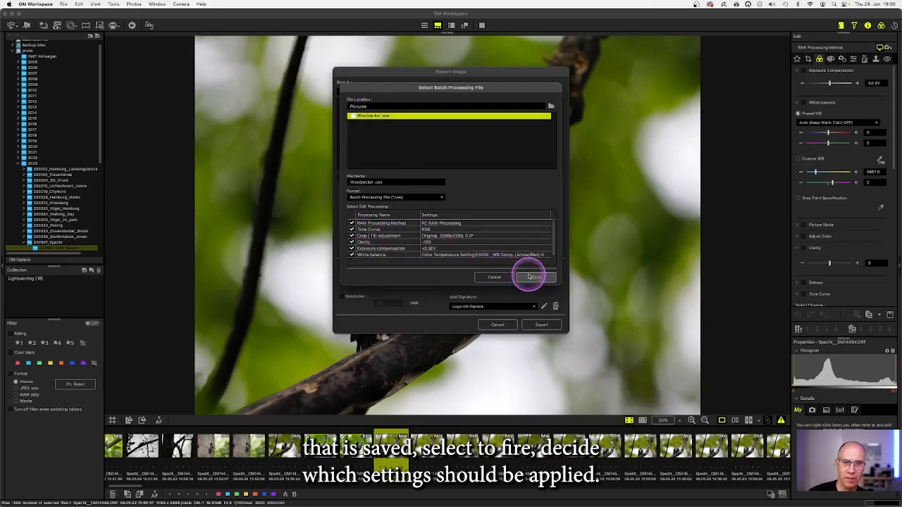
{"action": "left_click", "coordinate": [533, 276]}
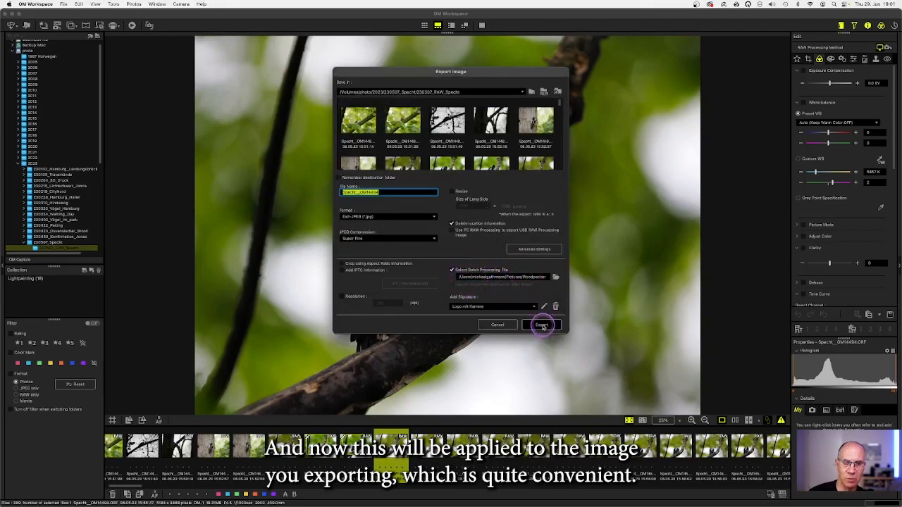
{"action": "left_click", "coordinate": [541, 324]}
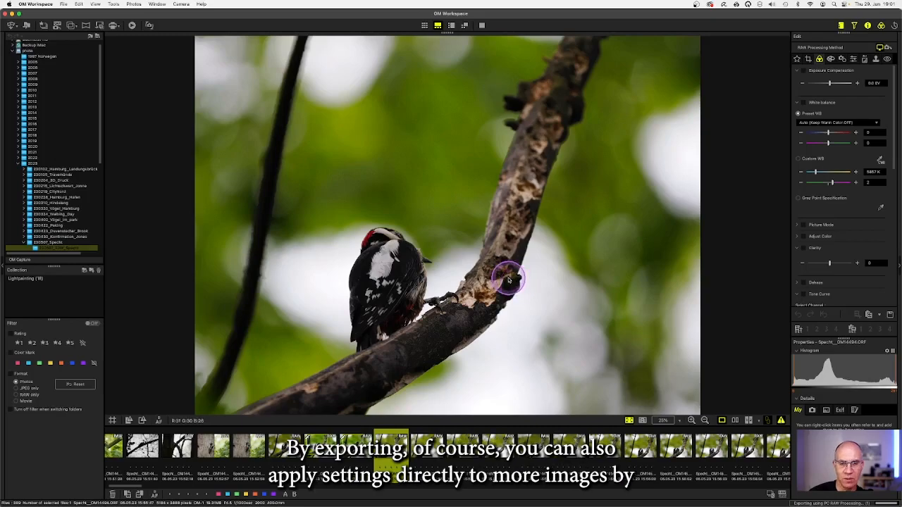
{"action": "mouse_move", "coordinate": [476, 366]}
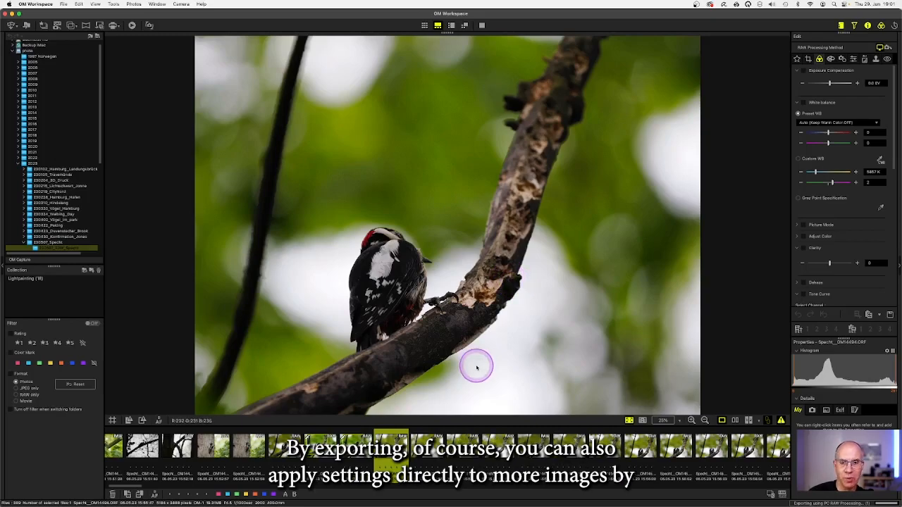